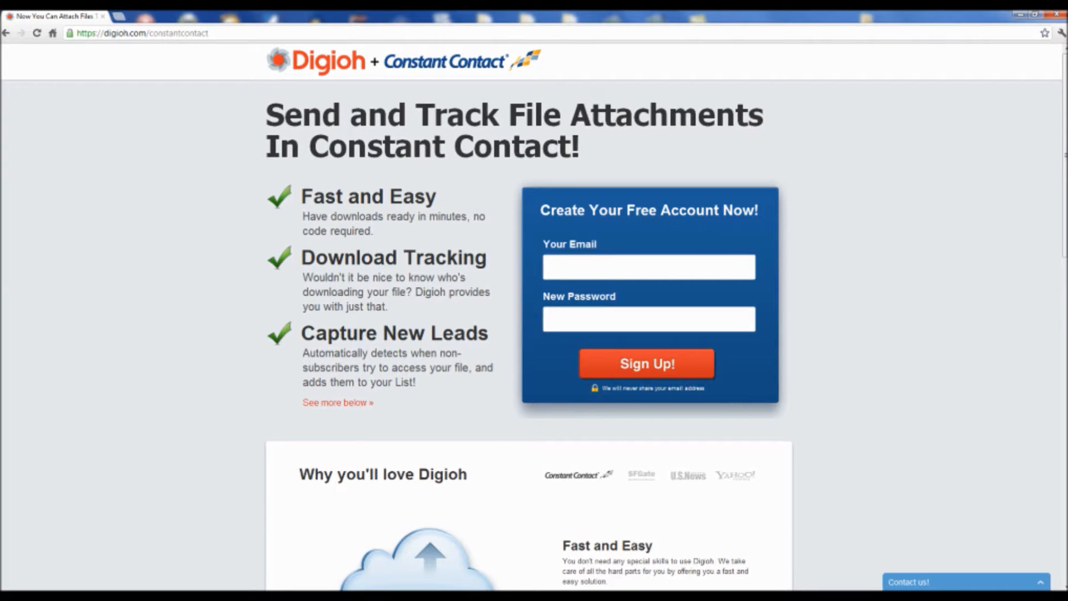
Step: Start entering an email address in the Digioh free account sign-up form
left_click(648, 266)
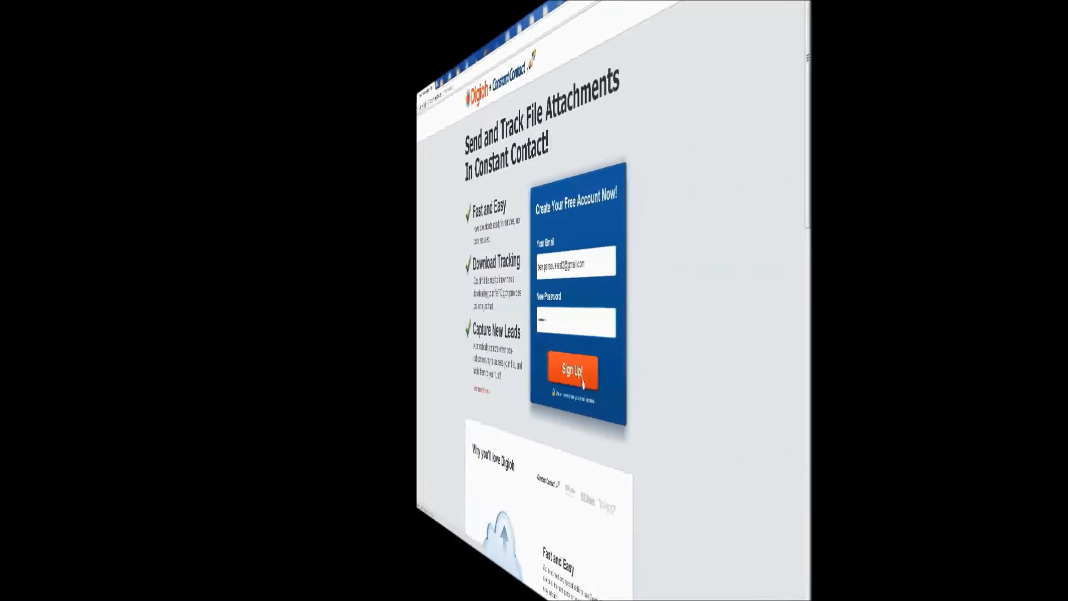
Step: Create the account and copy the download link for '10 ways to grow your list.txt'
left_click(571, 373)
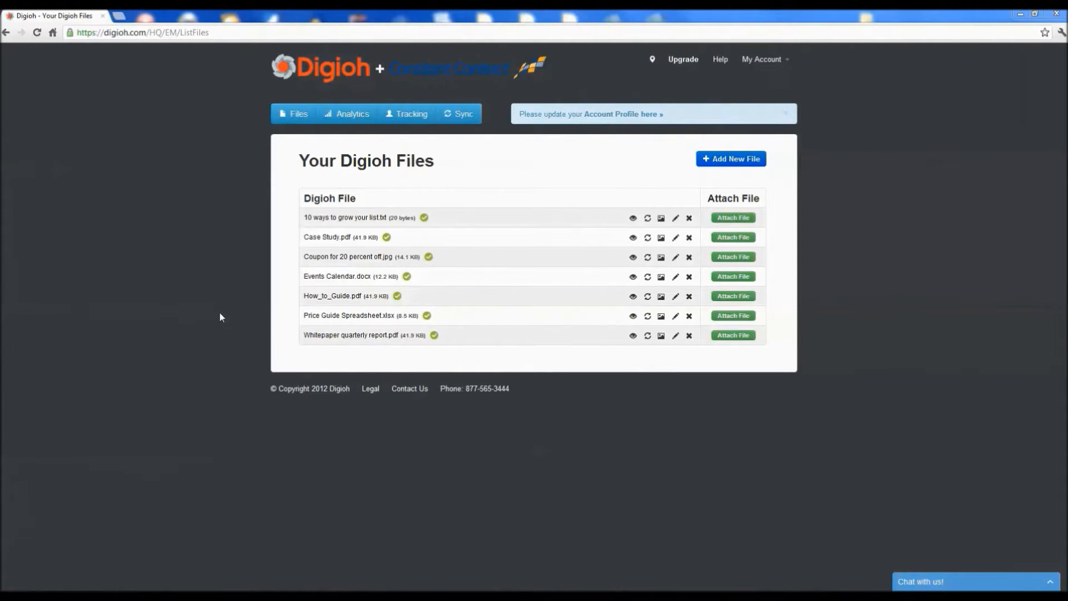
left_click(732, 217)
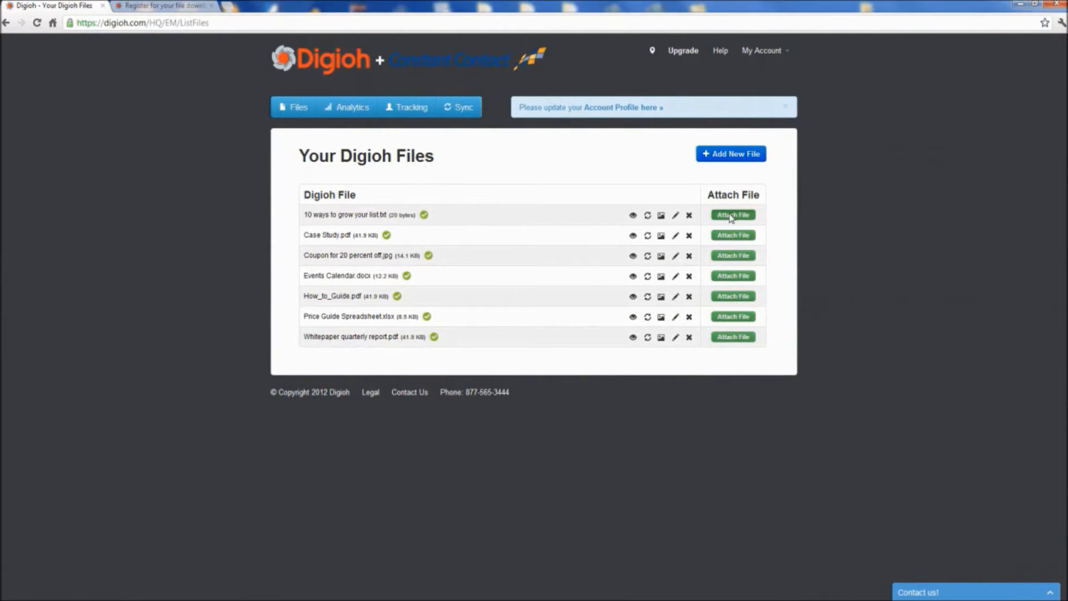
left_click(733, 215)
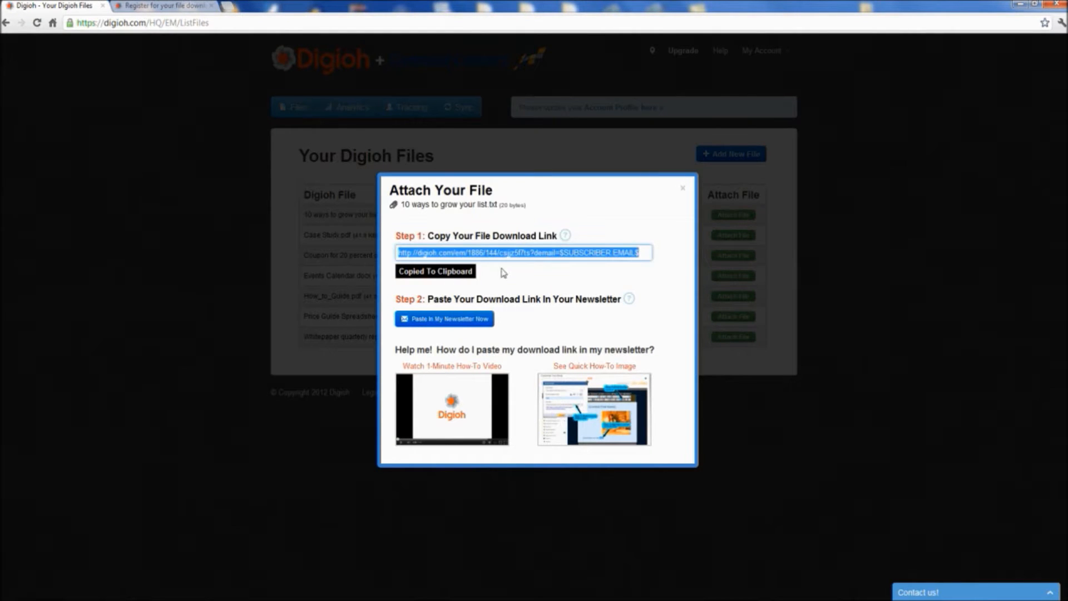
left_click(682, 188)
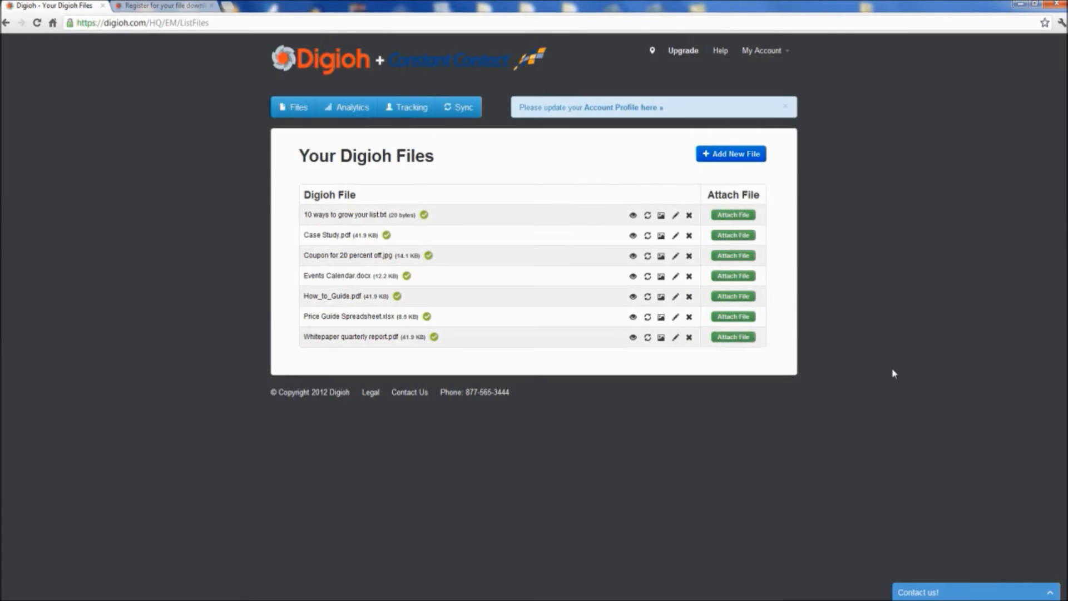
Step: Add 'Download my file here.' with 'here' linked to the Digioh URL, and choose Send now
left_click(163, 15)
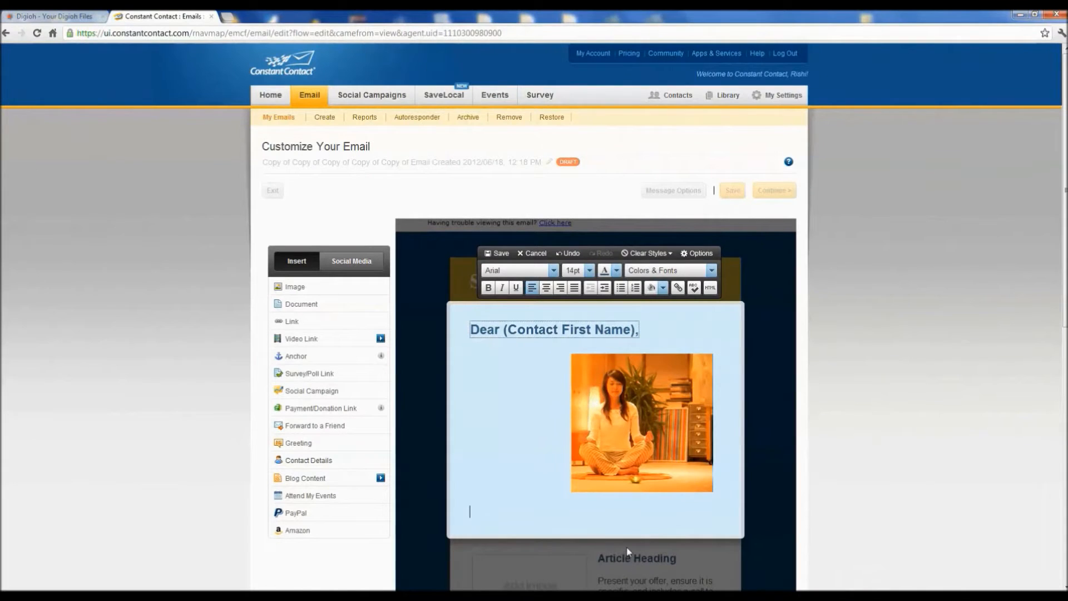
type("Download my file here.")
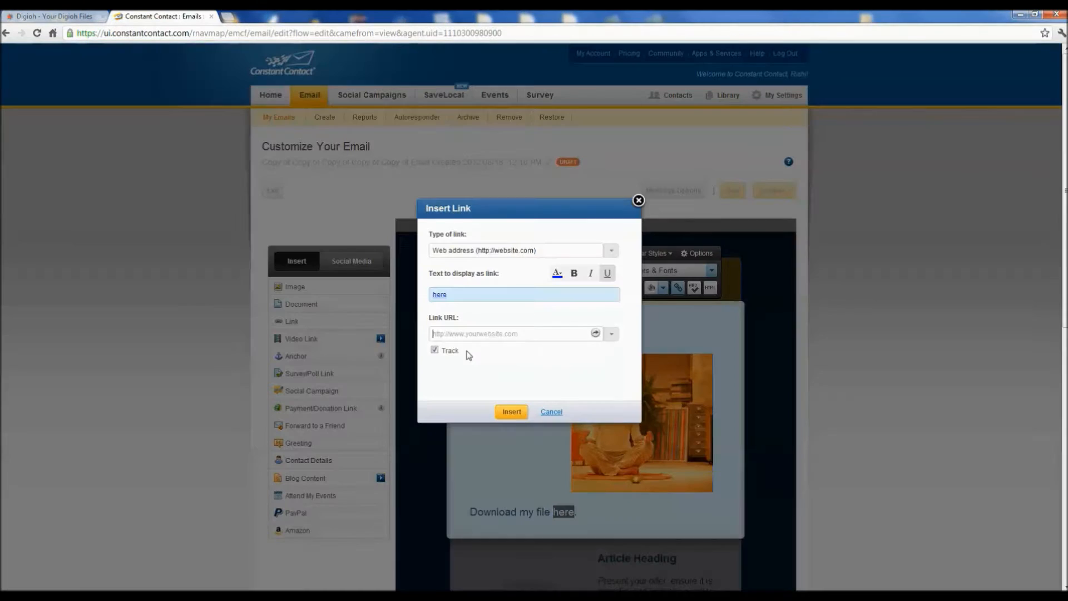
left_click(511, 333)
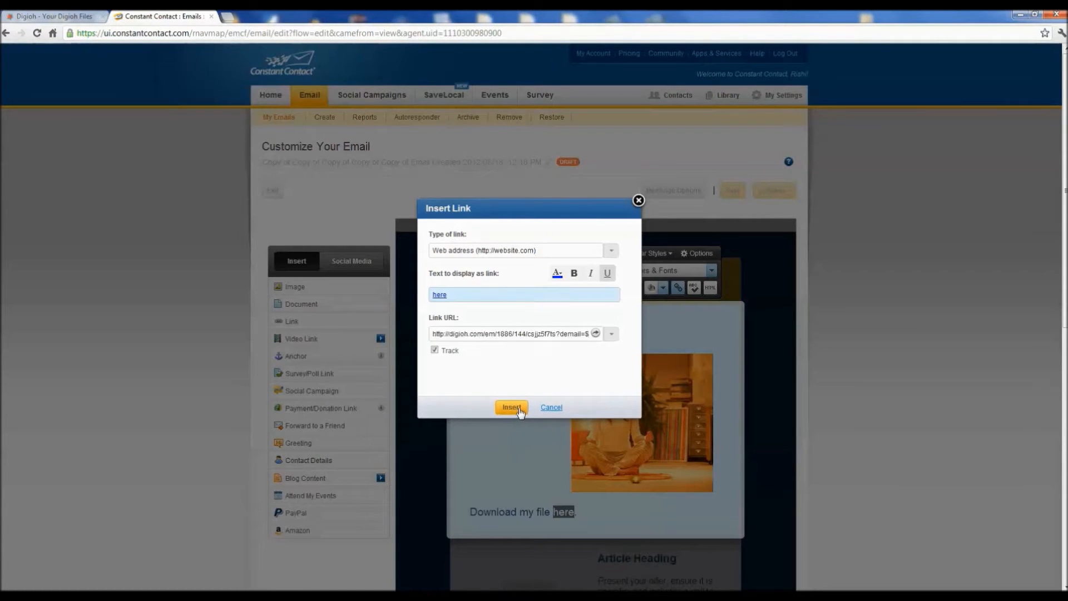
left_click(511, 407)
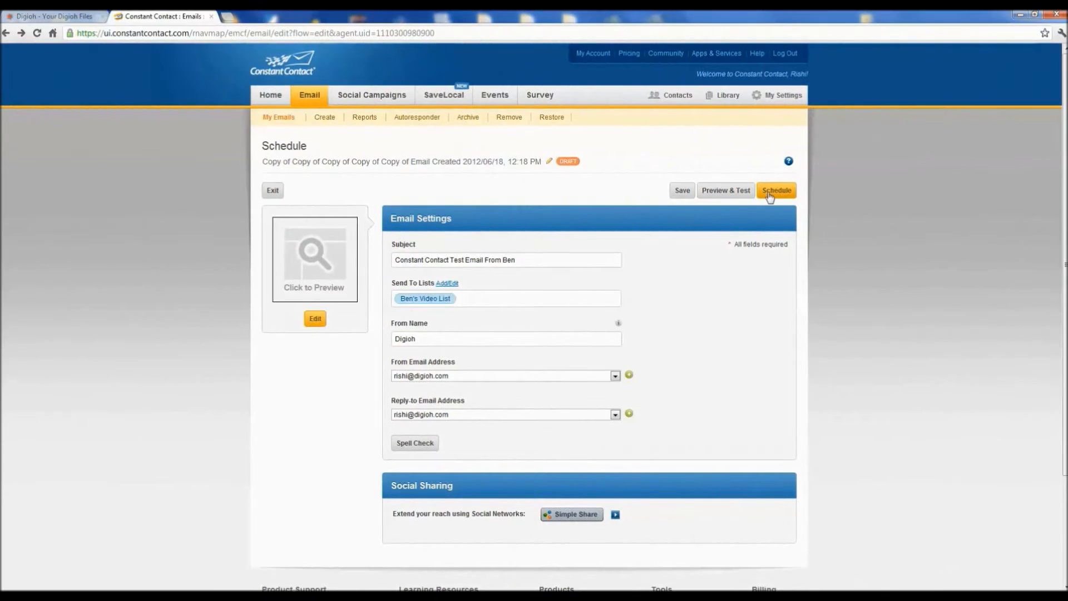
left_click(775, 190)
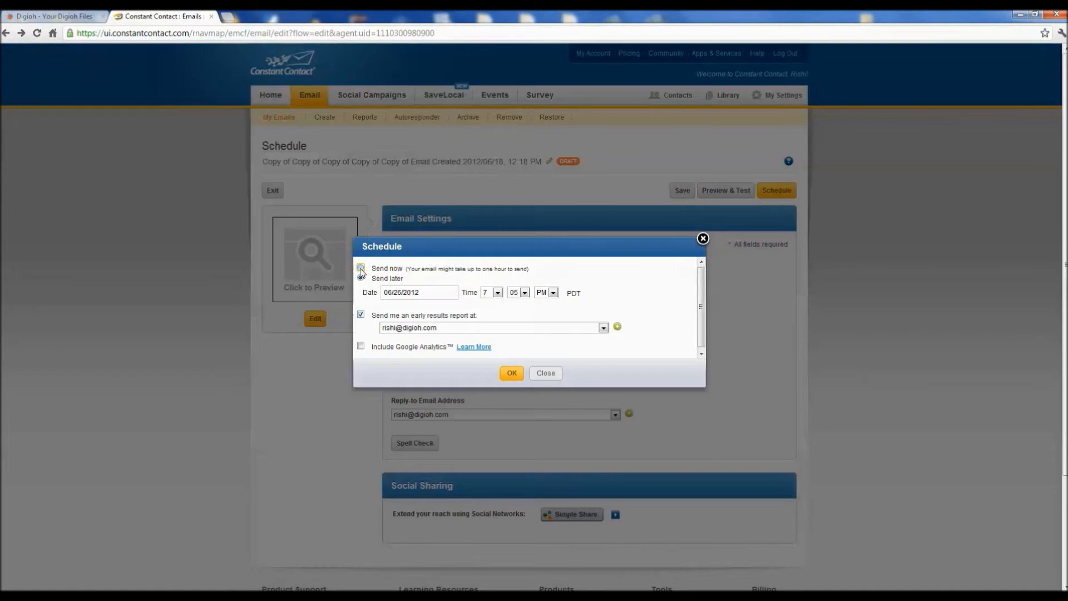
left_click(510, 373)
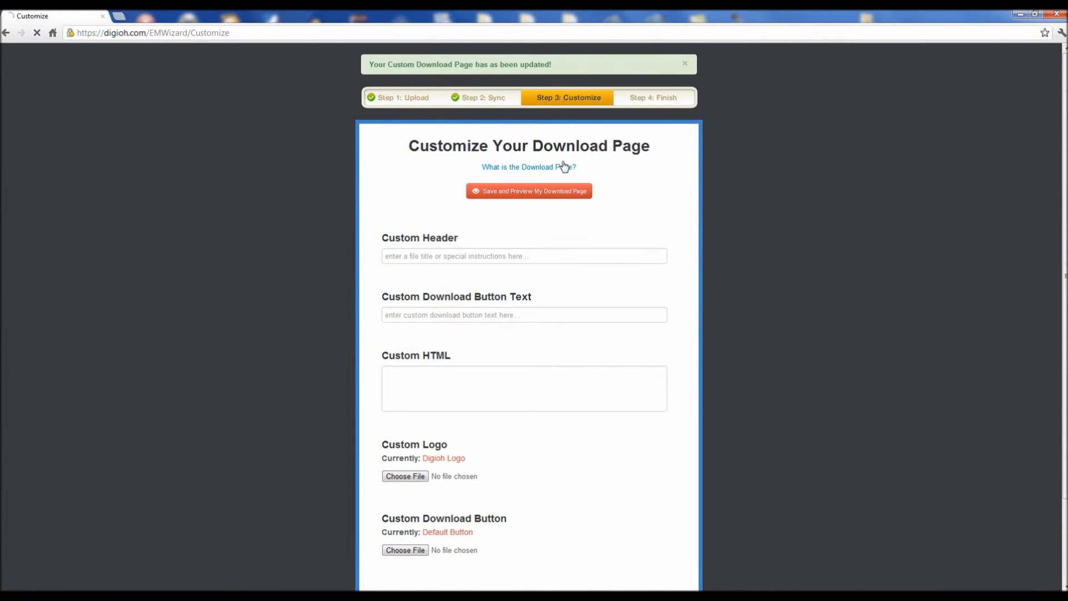
Step: Save and preview the download page, download '10 ways to grow your list.txt', and skip customization
left_click(528, 191)
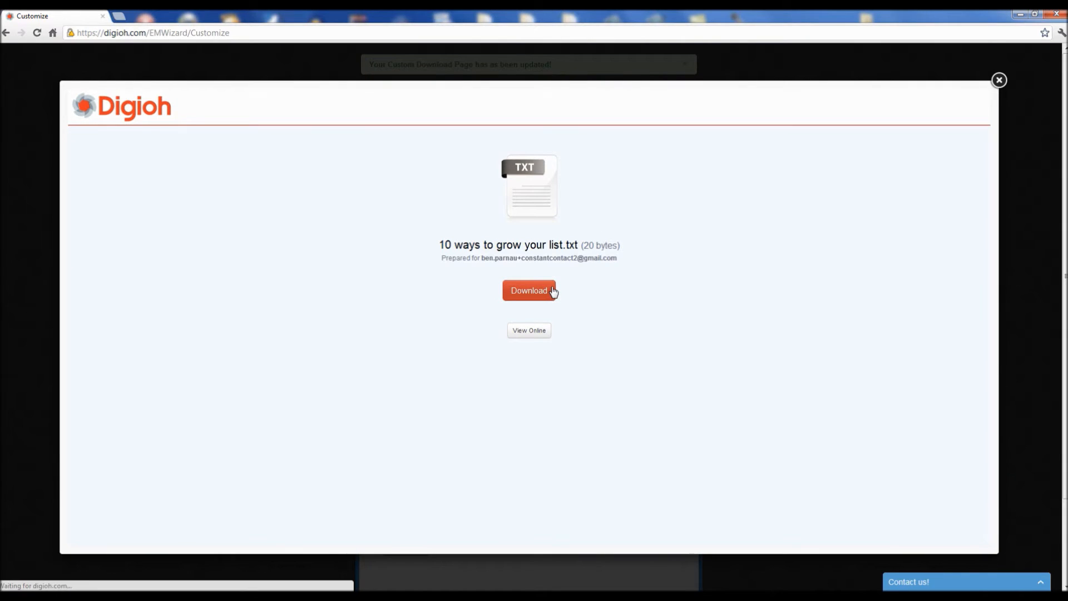
left_click(528, 290)
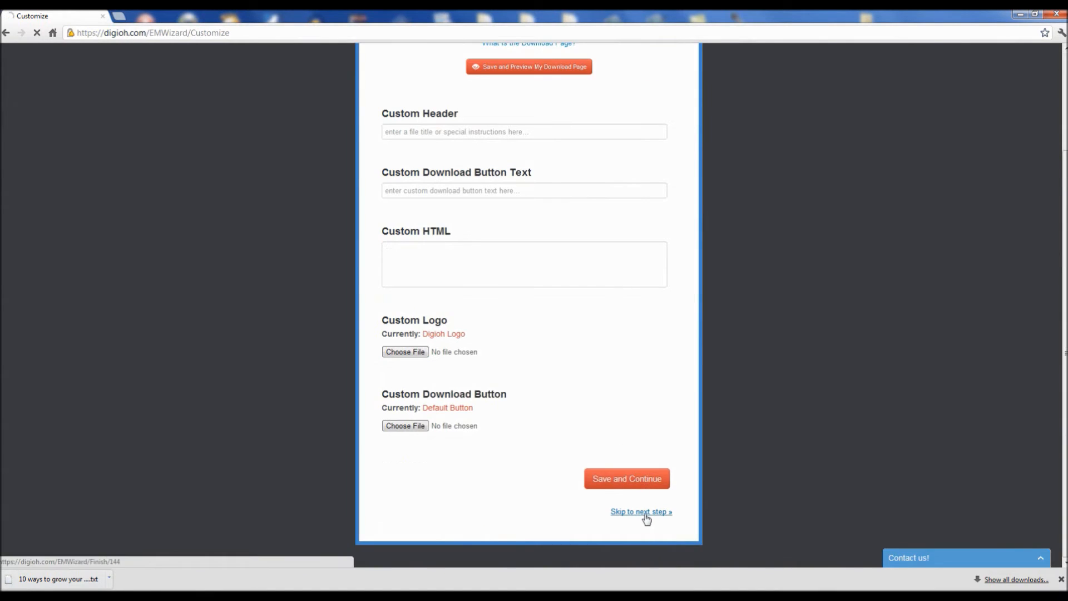
left_click(639, 512)
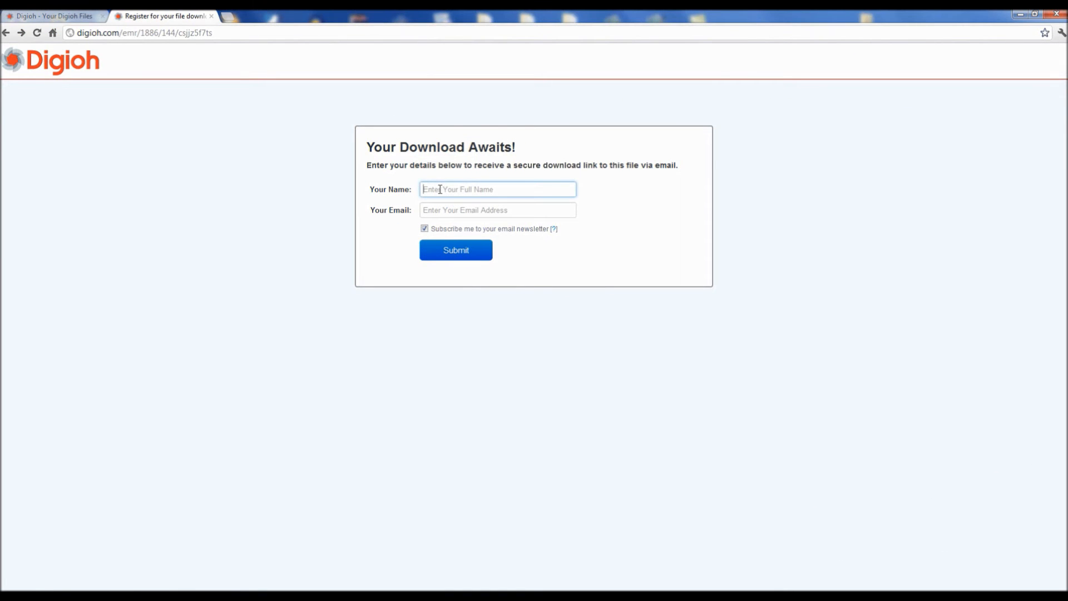
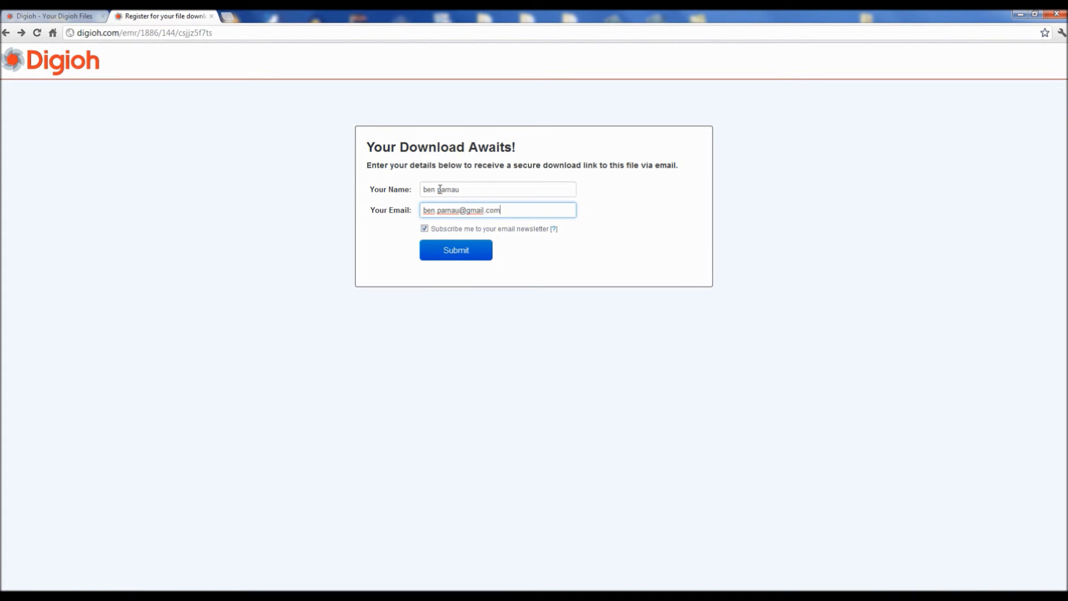
Step: Submit a name and email on the 'Your Download Awaits!' form and return to the Files list
left_click(455, 250)
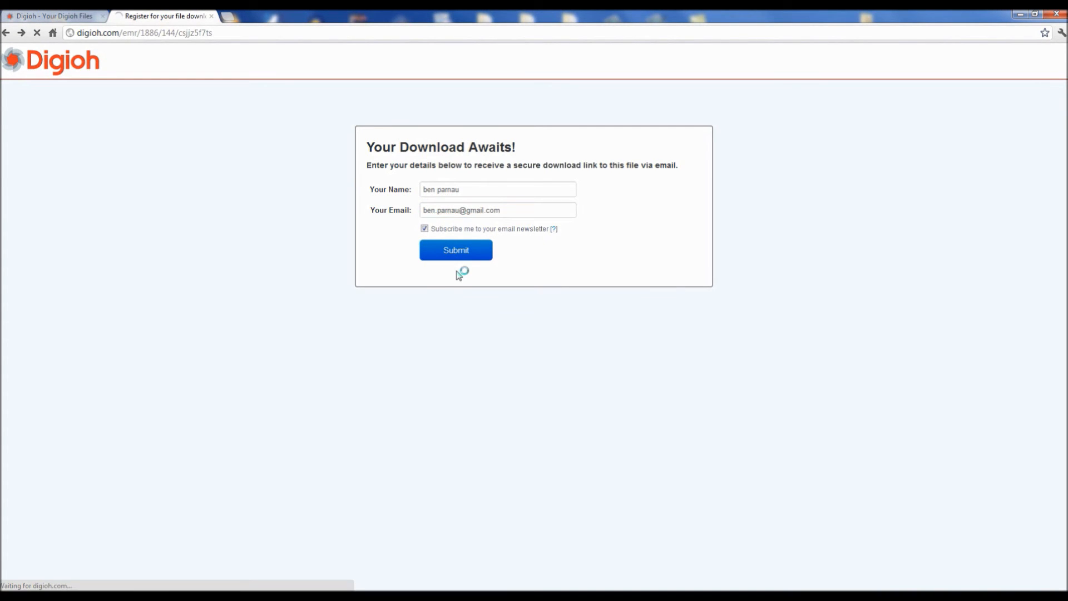
left_click(455, 250)
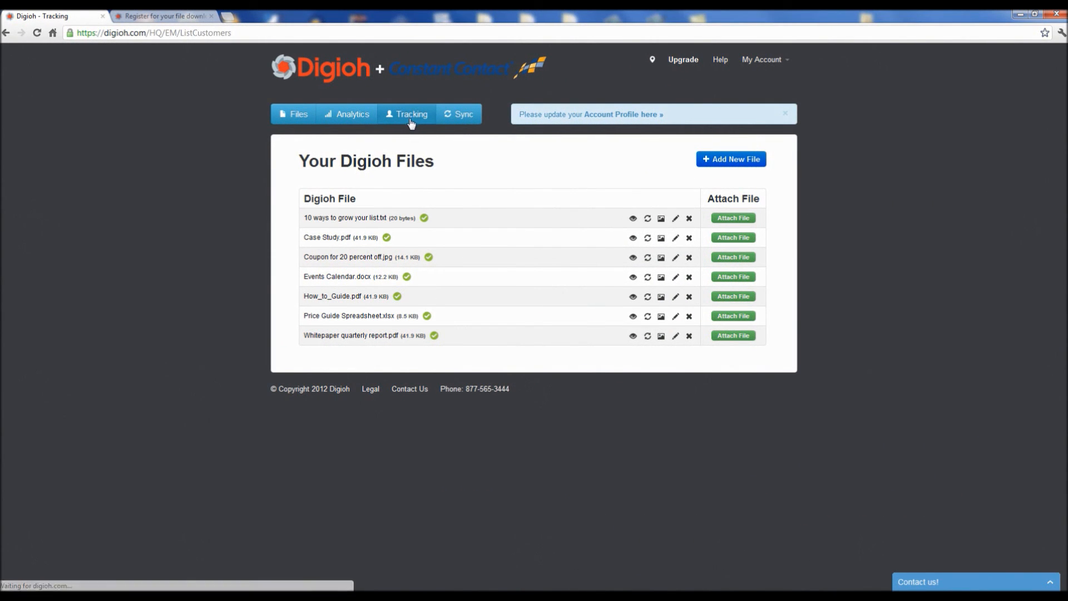
Step: Show the Details of the newest contact in the Tracking table
left_click(407, 114)
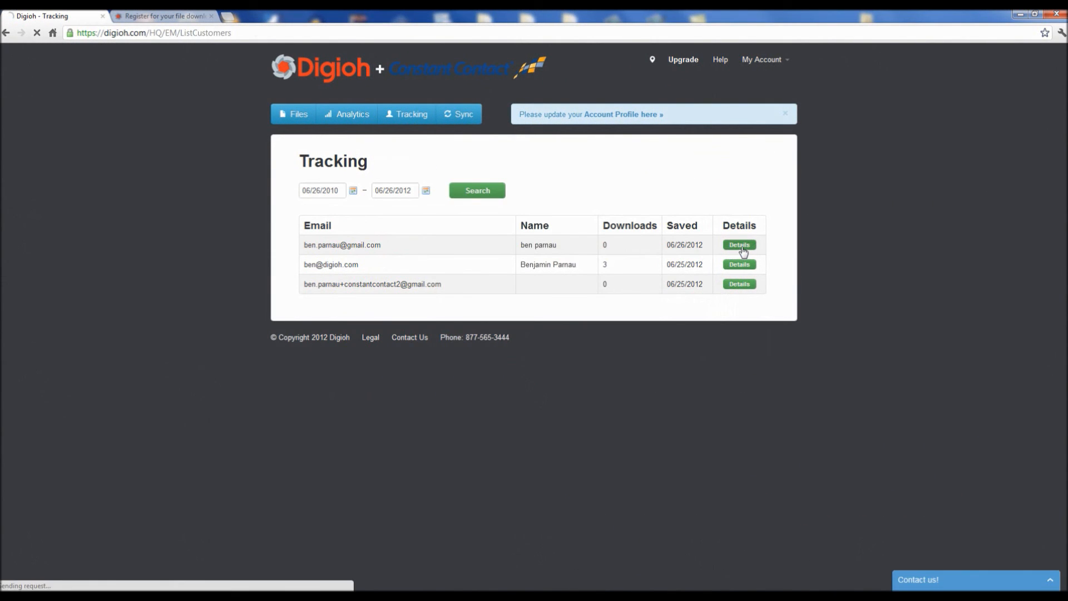
left_click(738, 245)
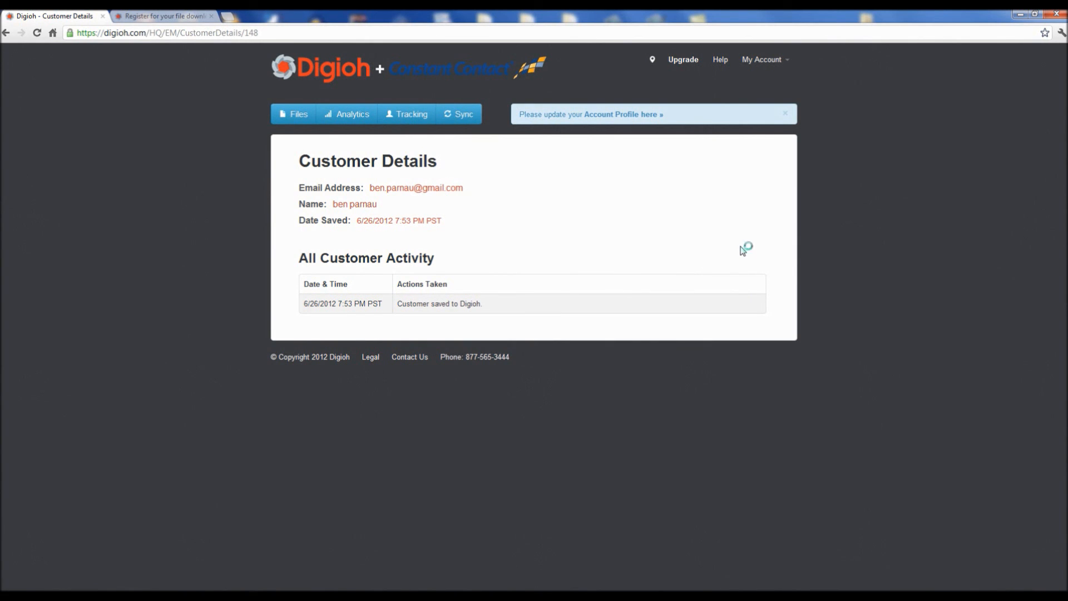